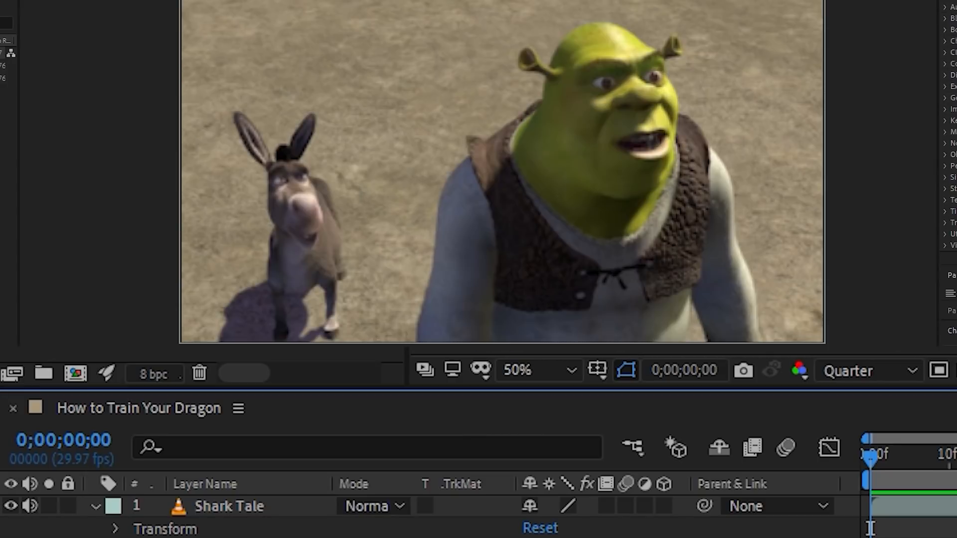
mouse_move(867, 433)
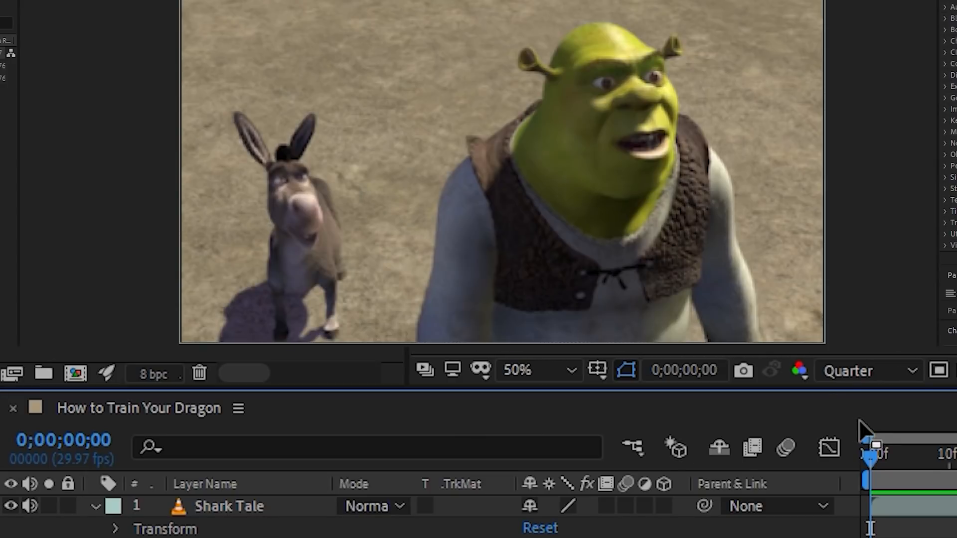
Check the composition is HDTV 1080 at 29.97 fps, lasting 0;00;05;12
click(868, 371)
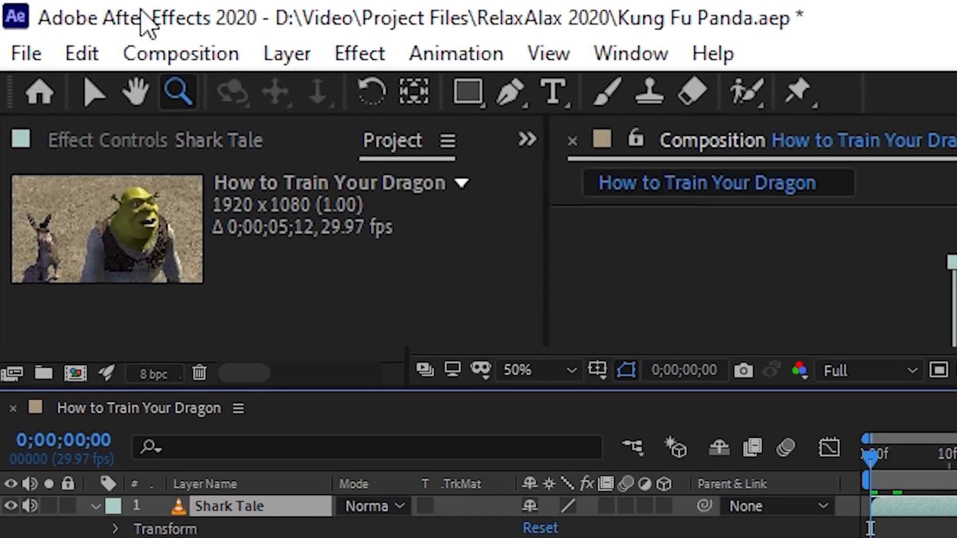
mouse_move(234, 113)
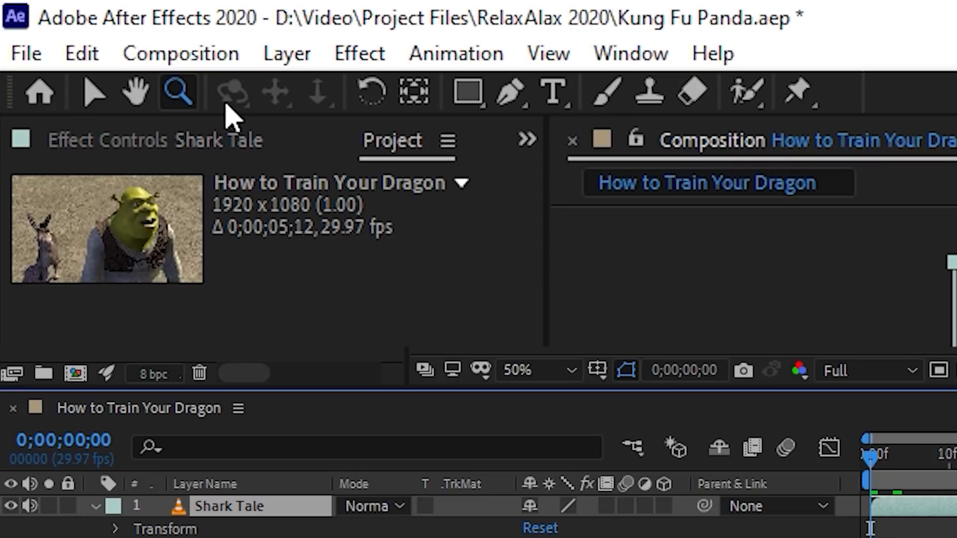
mouse_move(509, 93)
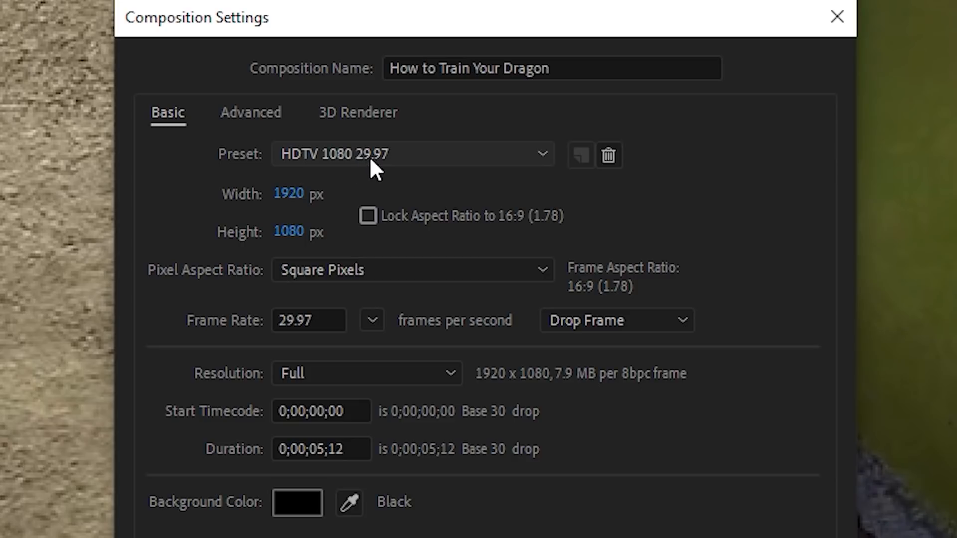
mouse_move(367, 177)
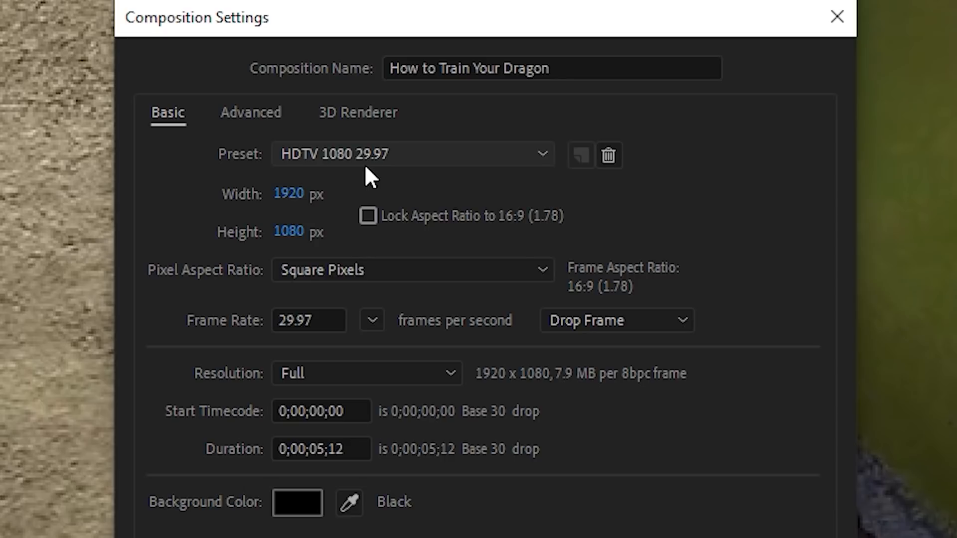
mouse_move(397, 386)
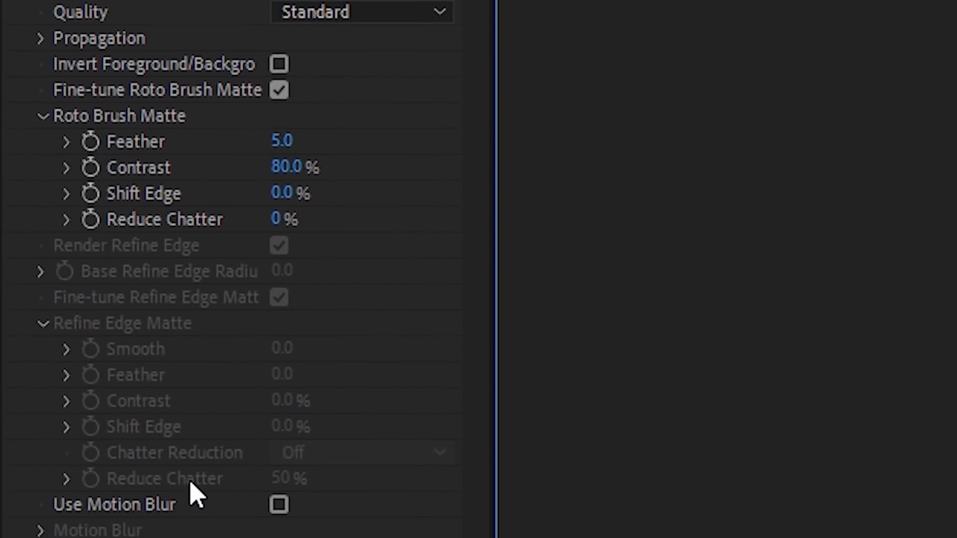
scroll(down, 3)
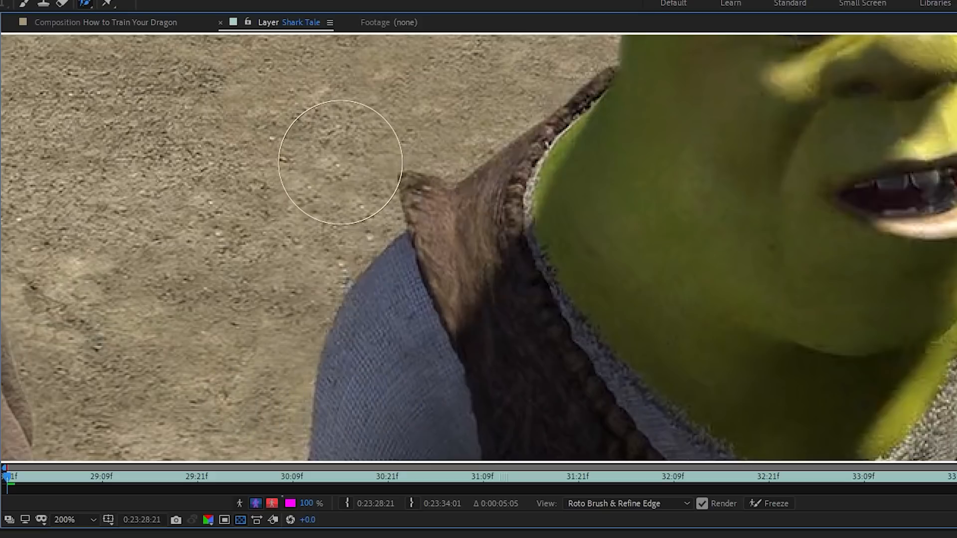
mouse_move(340, 161)
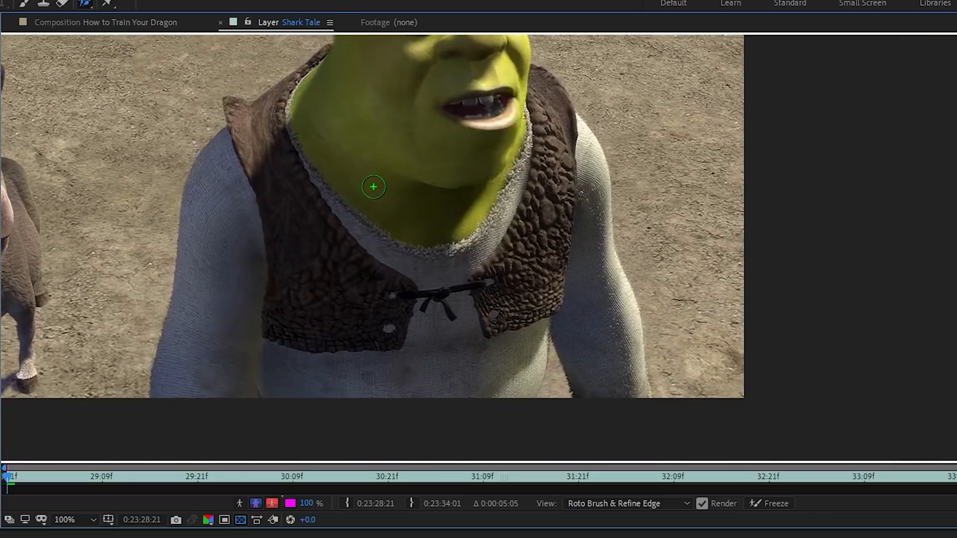
mouse_move(379, 185)
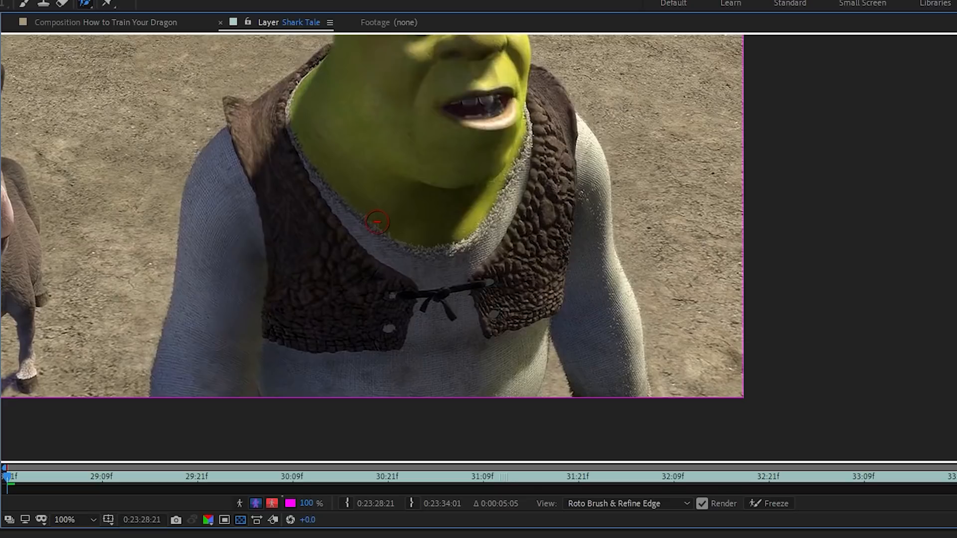
mouse_move(372, 226)
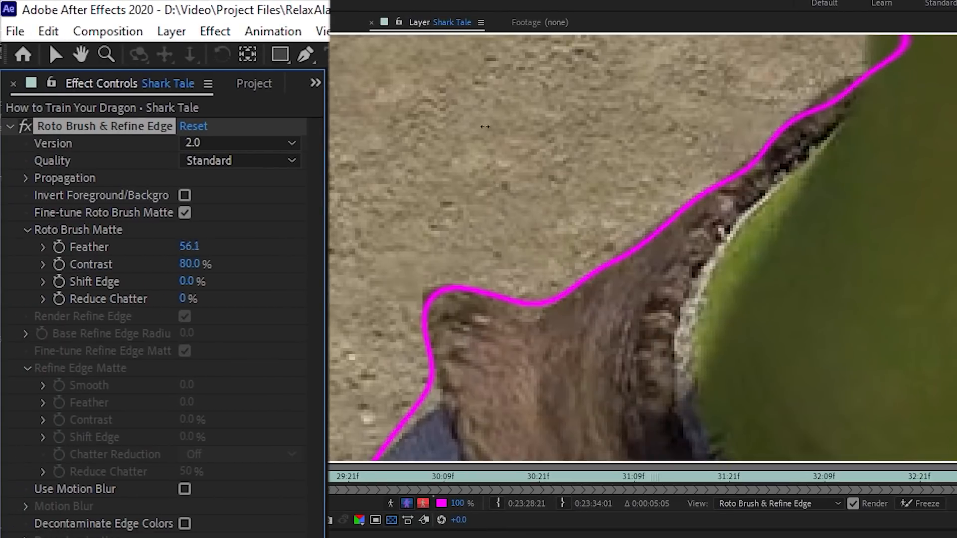
Scrub the Roto Brush Matte Feather up to 56.1, then return it to 0
drag(189, 245, 177, 245)
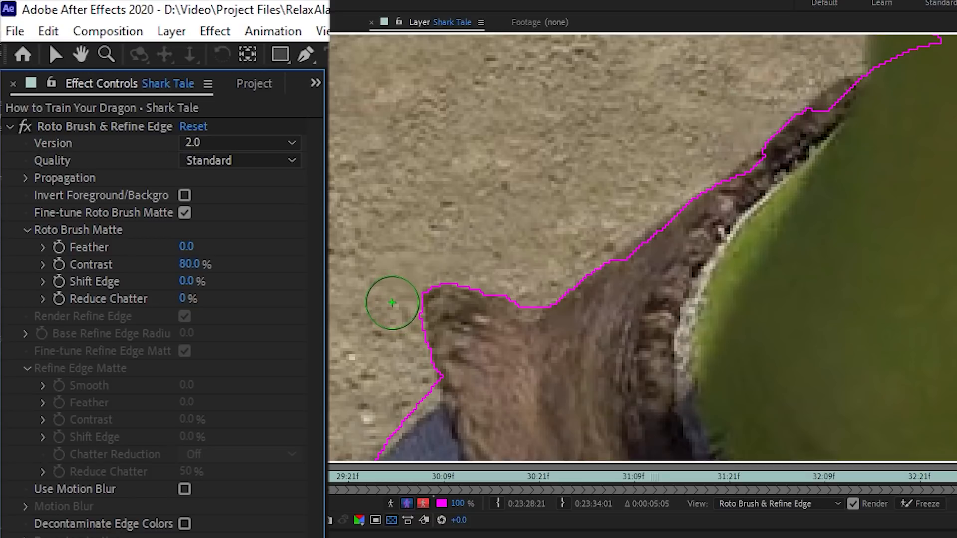
mouse_move(395, 315)
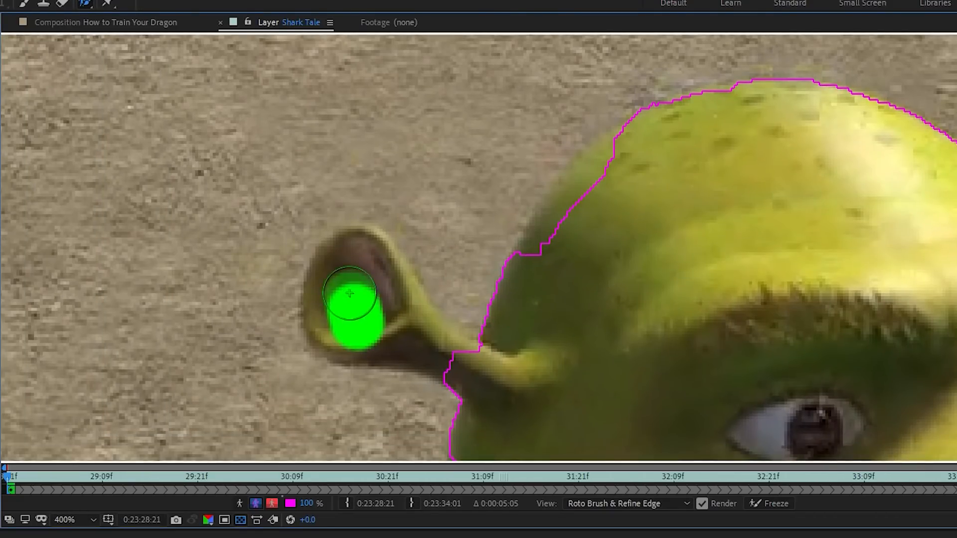
Paint Roto Brush foreground strokes over Shrek's left ear and top of head
drag(351, 295, 707, 148)
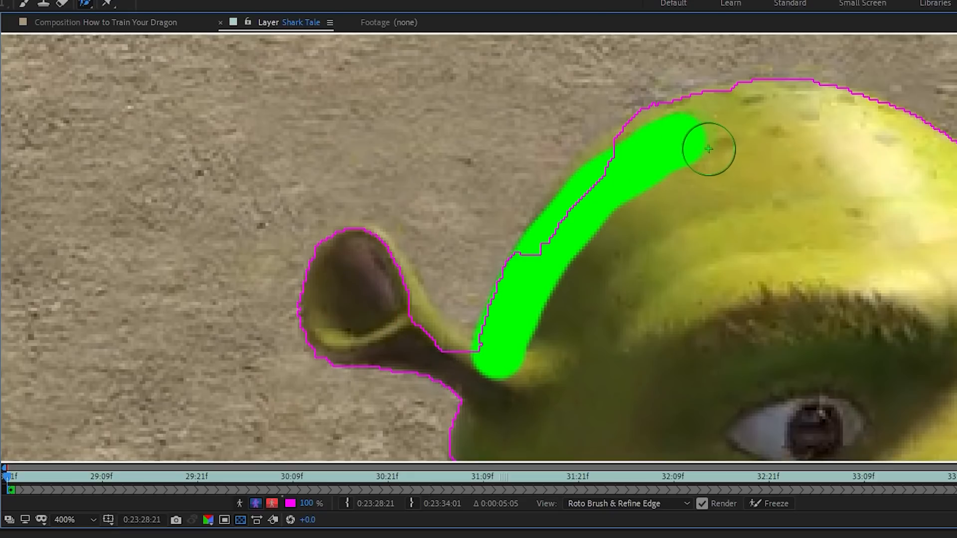
drag(709, 149, 395, 326)
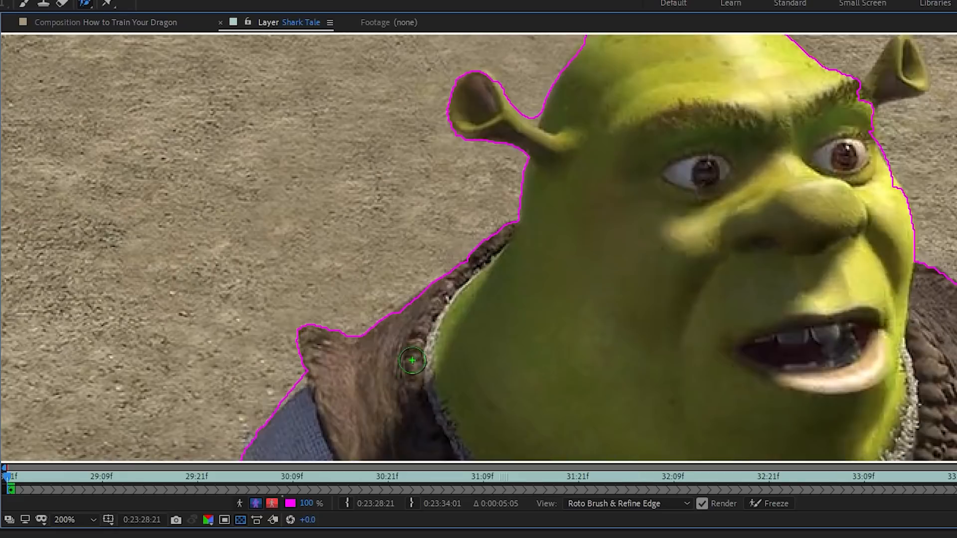
click(63, 524)
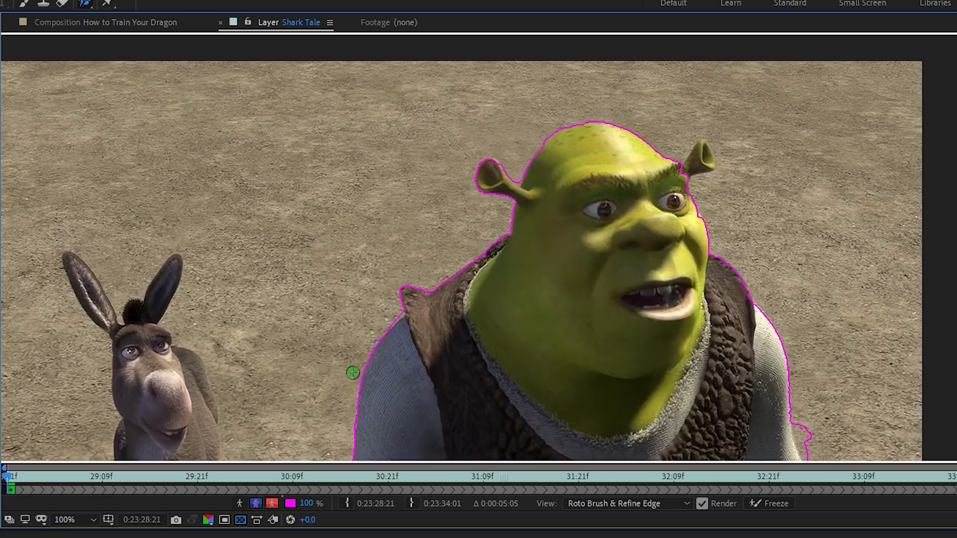
mouse_move(265, 389)
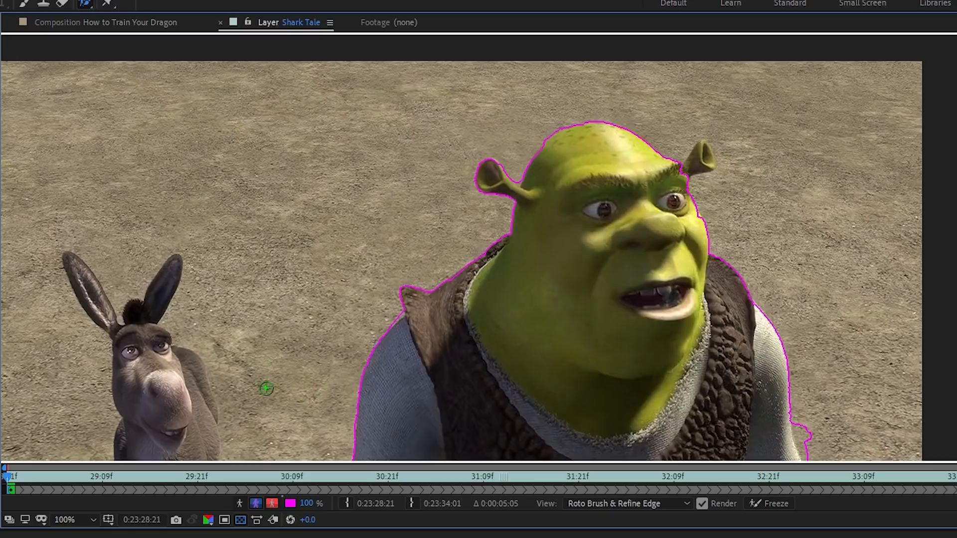
mouse_move(262, 385)
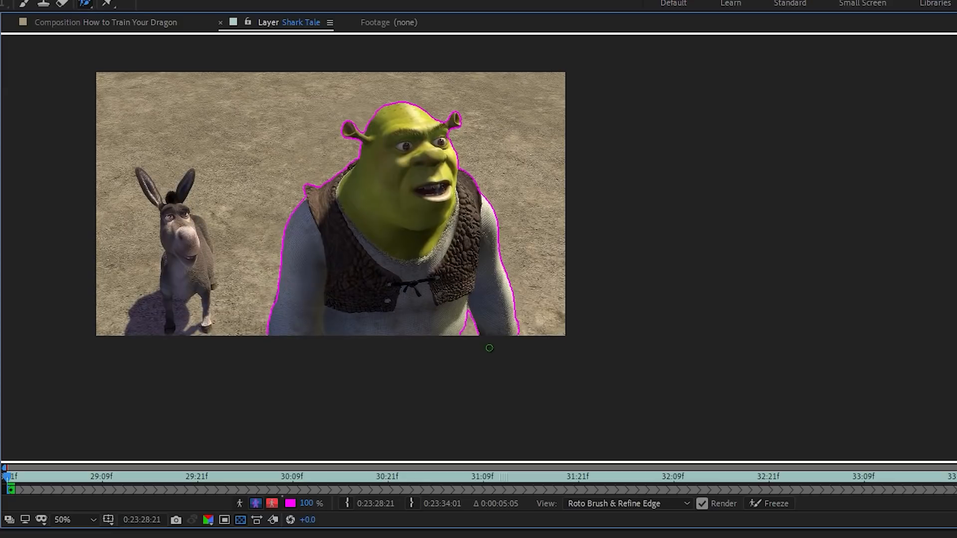
mouse_move(333, 369)
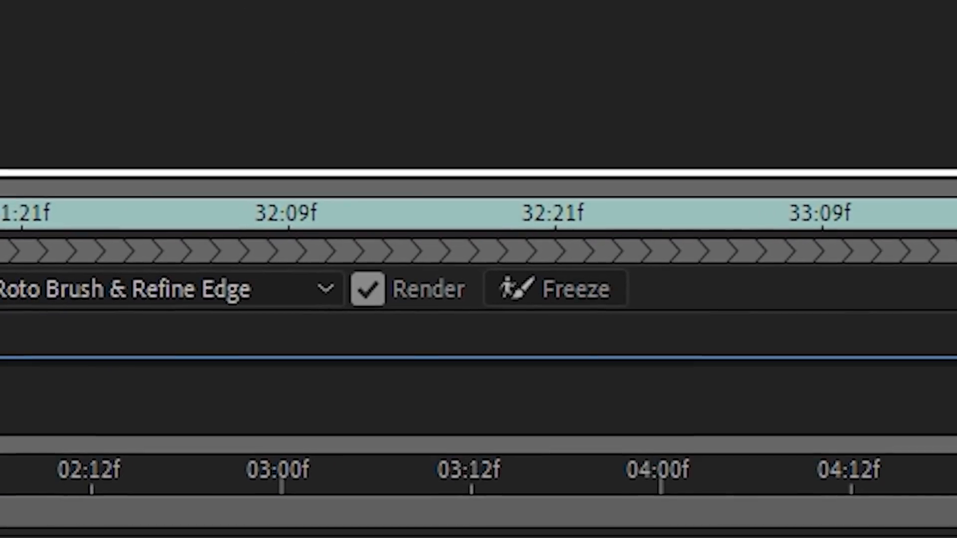
mouse_move(391, 225)
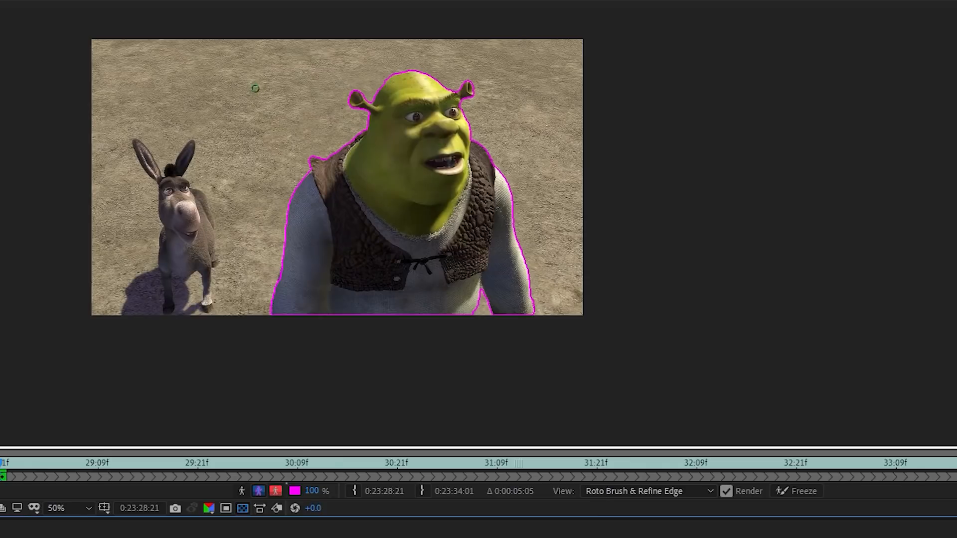
click(199, 32)
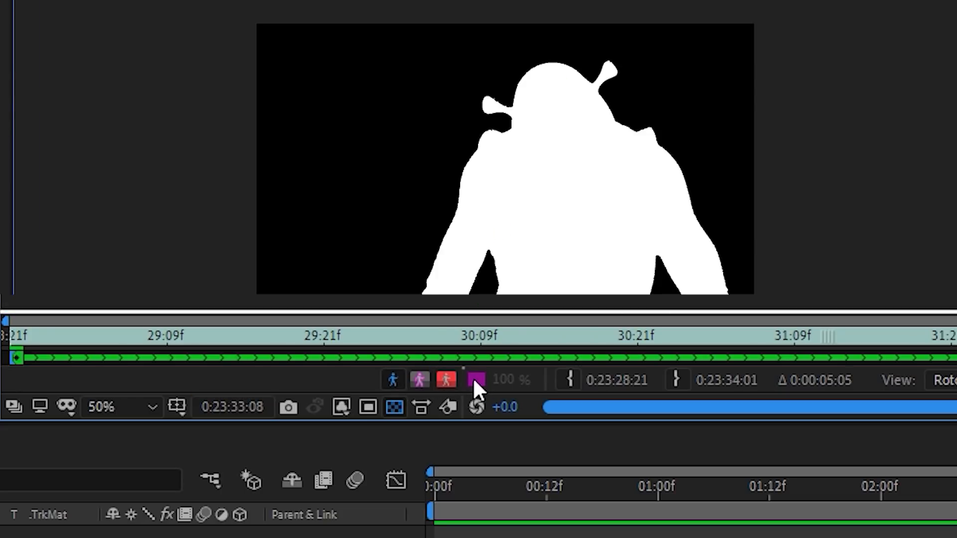
Switch the roto view to Alpha Boundary, then Alpha Overlay with red background tint
click(394, 379)
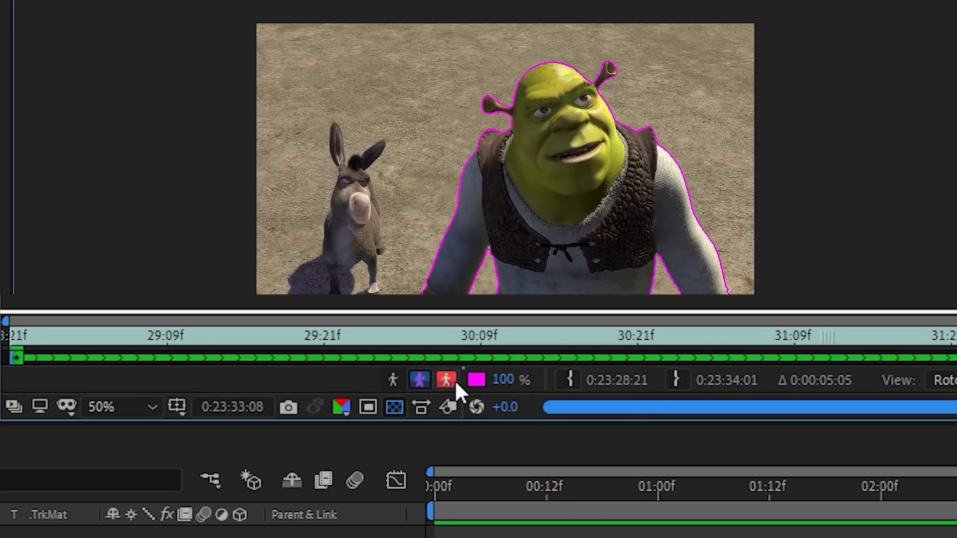
click(446, 379)
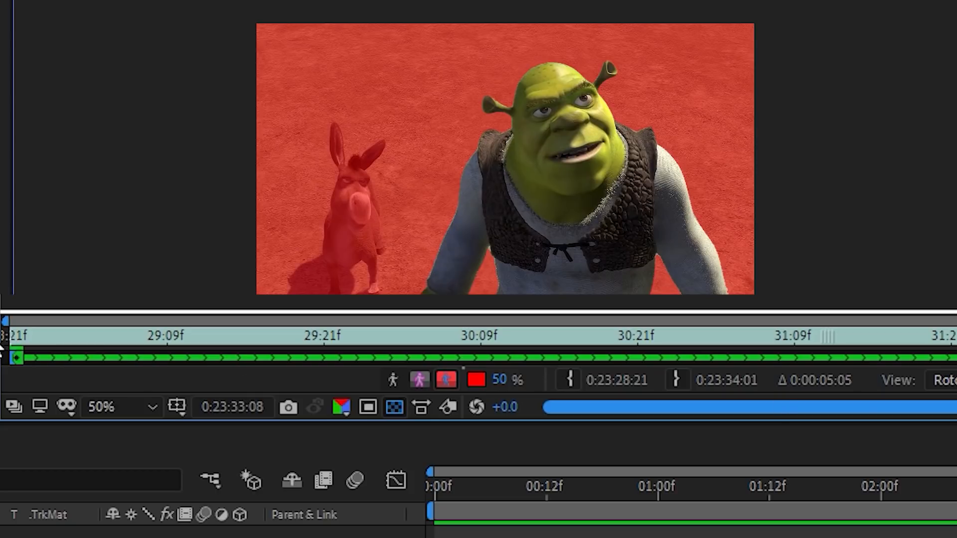
mouse_move(12, 351)
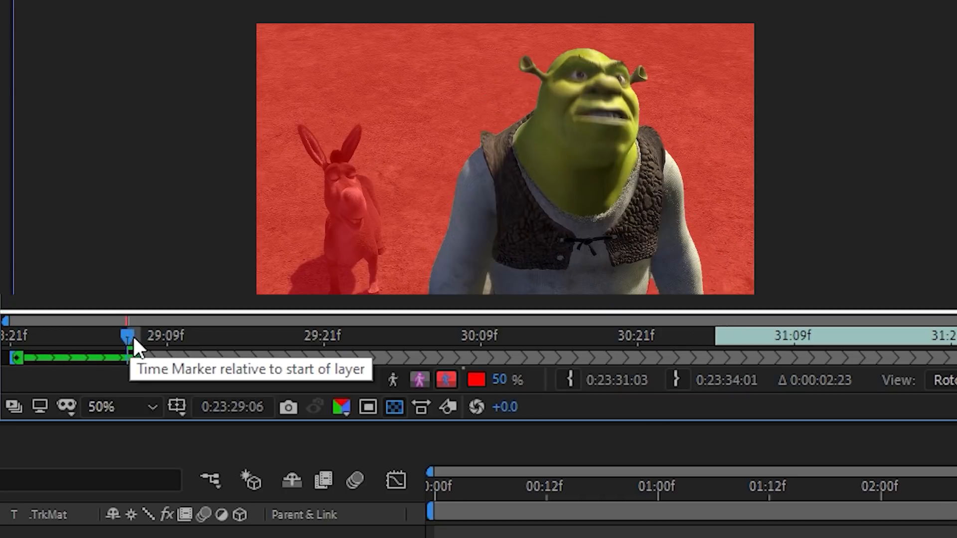
mouse_move(156, 348)
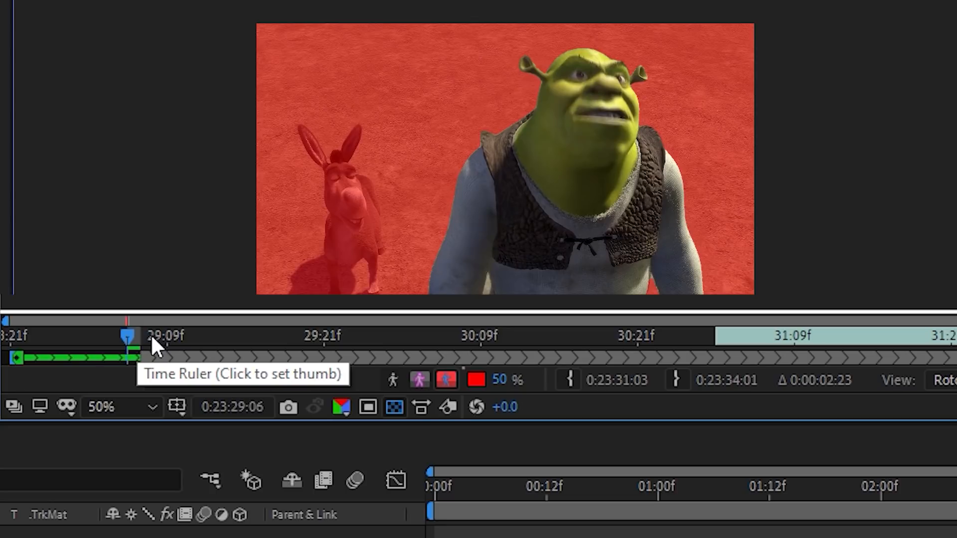
mouse_move(195, 384)
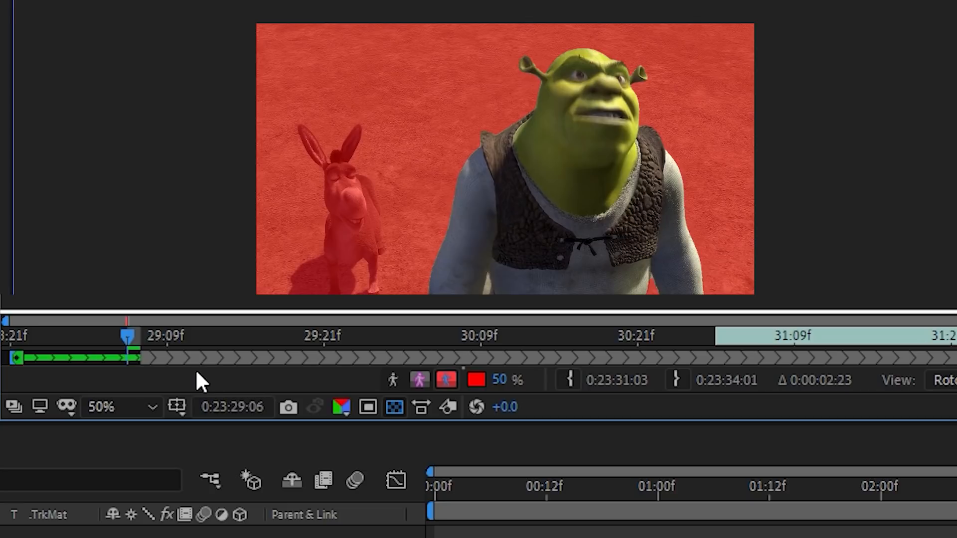
Advance frames in the Layer panel ruler so Shrek's matte propagates forward
click(476, 380)
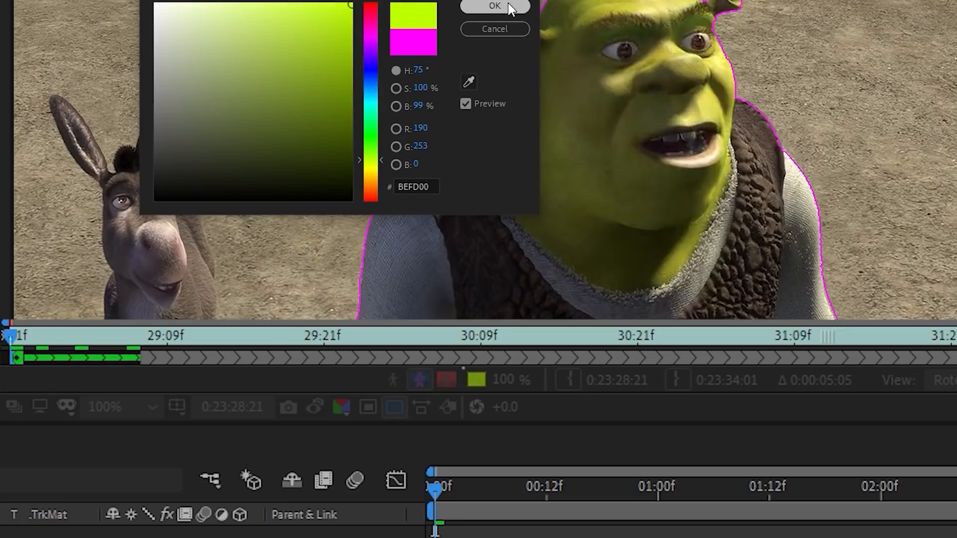
Make the Alpha Boundary colour BEFD00 and the Alpha Overlay colour green 3CFF53
click(495, 6)
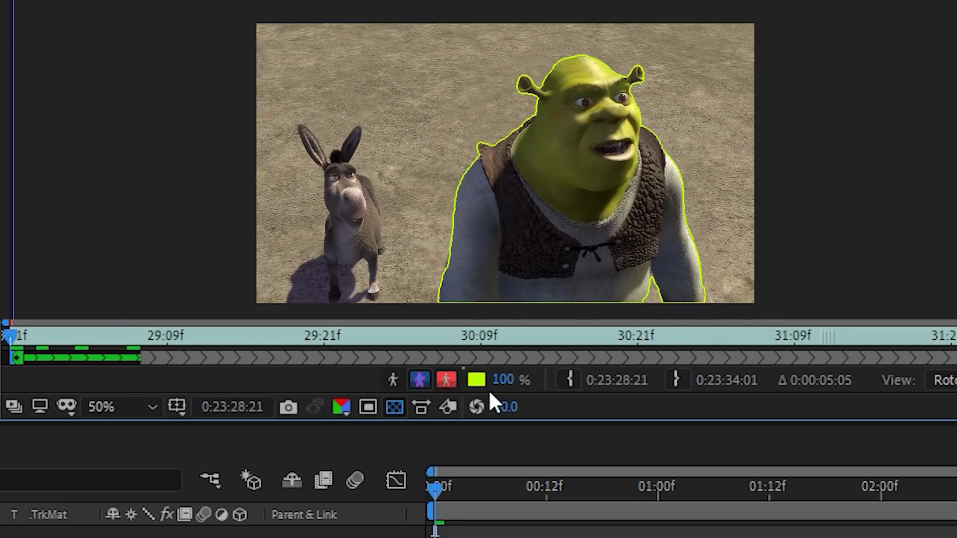
click(475, 379)
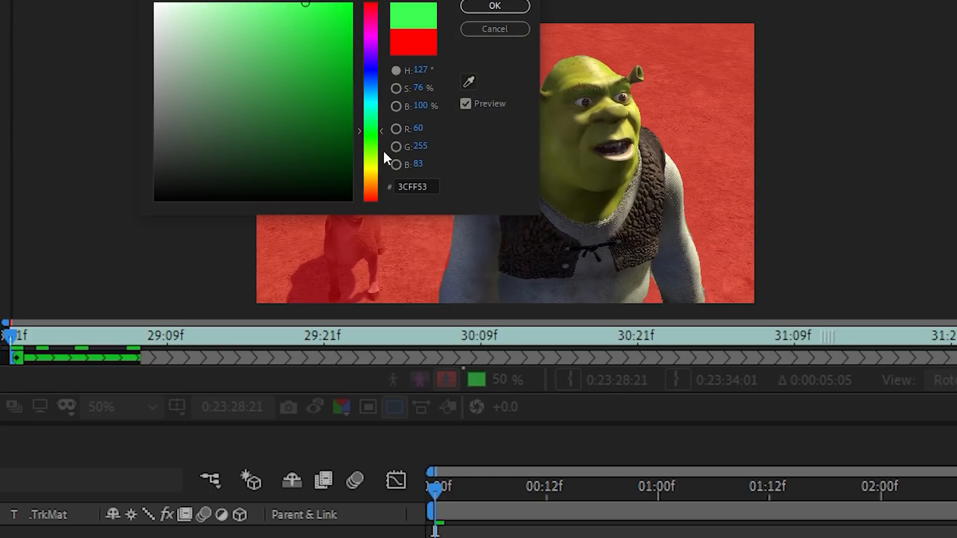
click(494, 6)
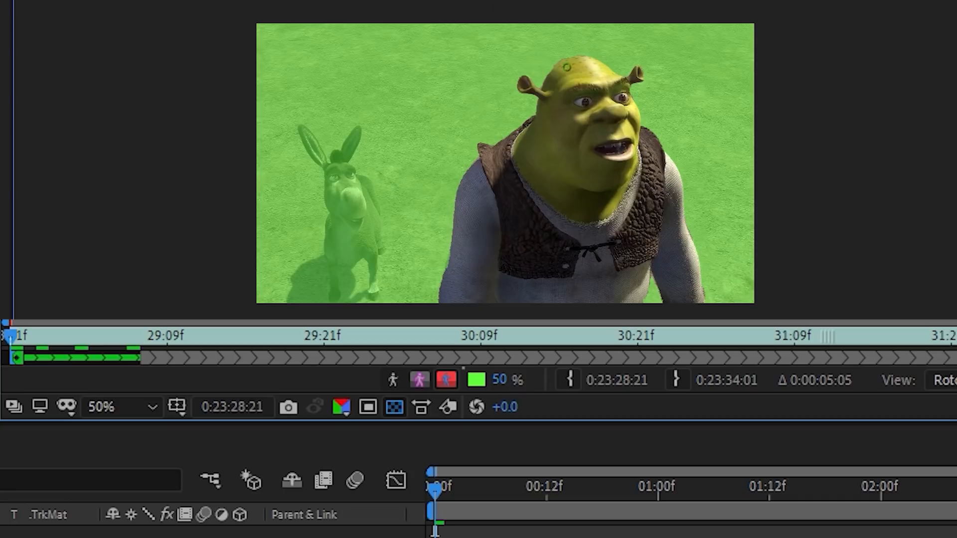
click(100, 407)
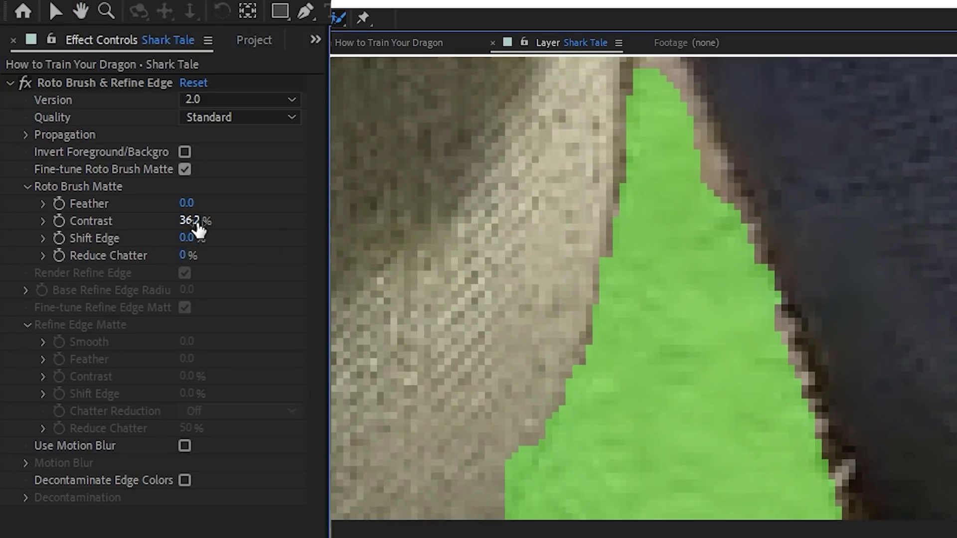
mouse_move(244, 293)
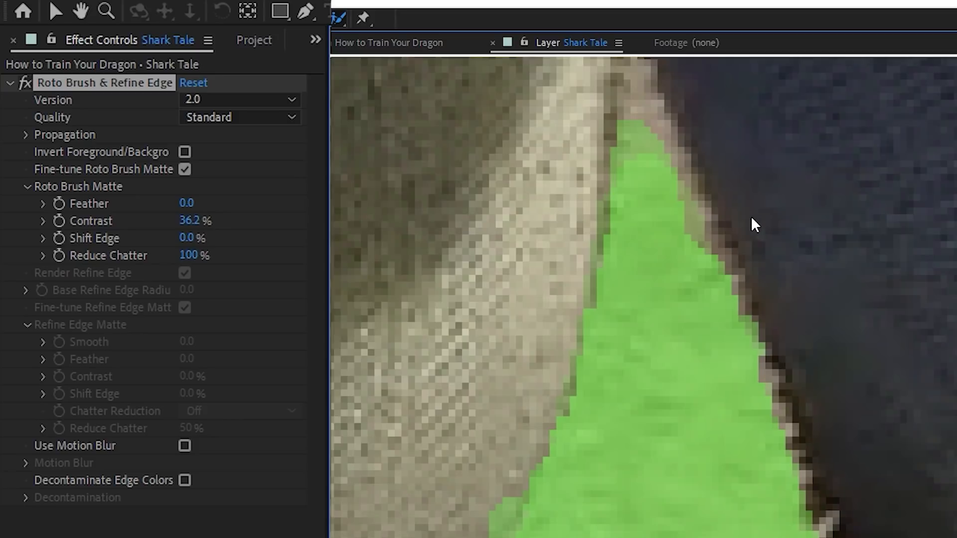
mouse_move(682, 215)
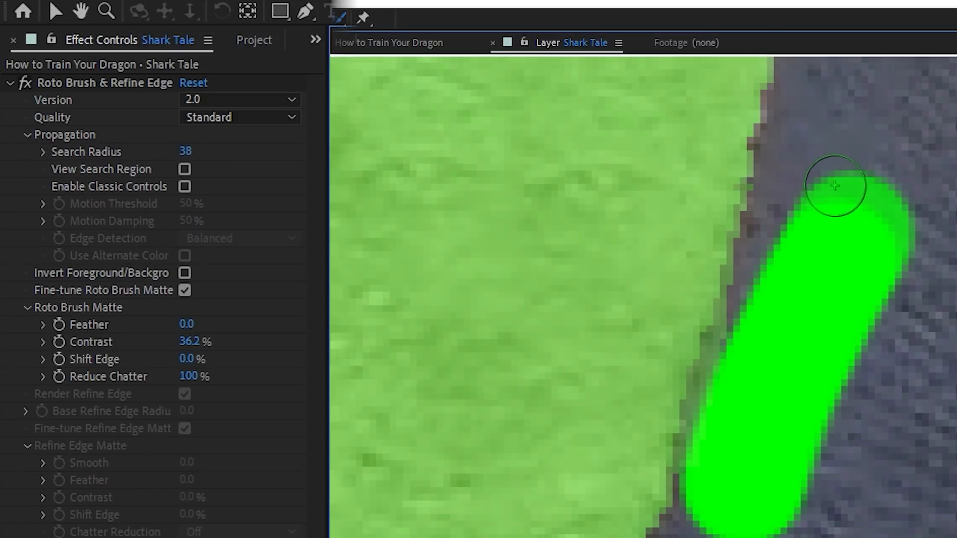
Paint foreground strokes over the missed areas along Shrek's garment edge
drag(837, 186, 773, 253)
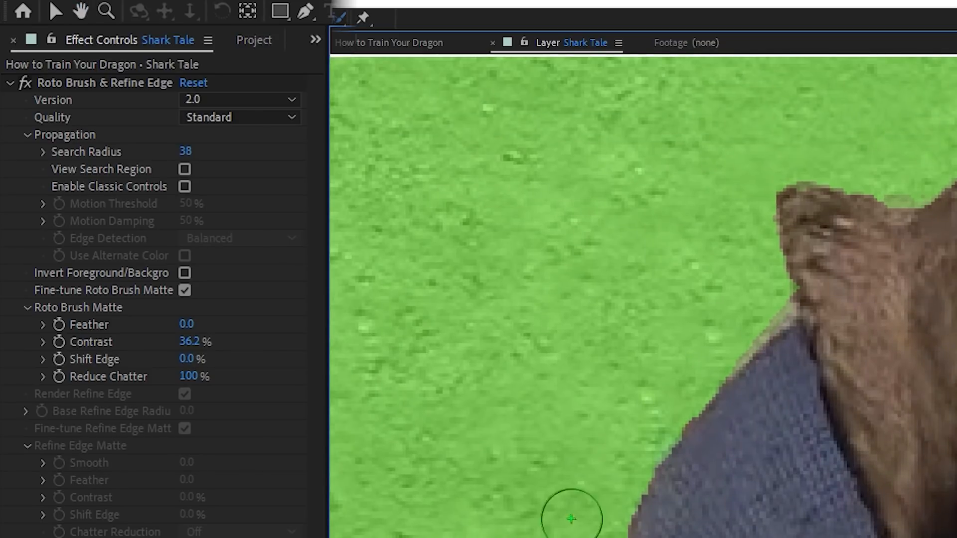
drag(571, 519, 845, 326)
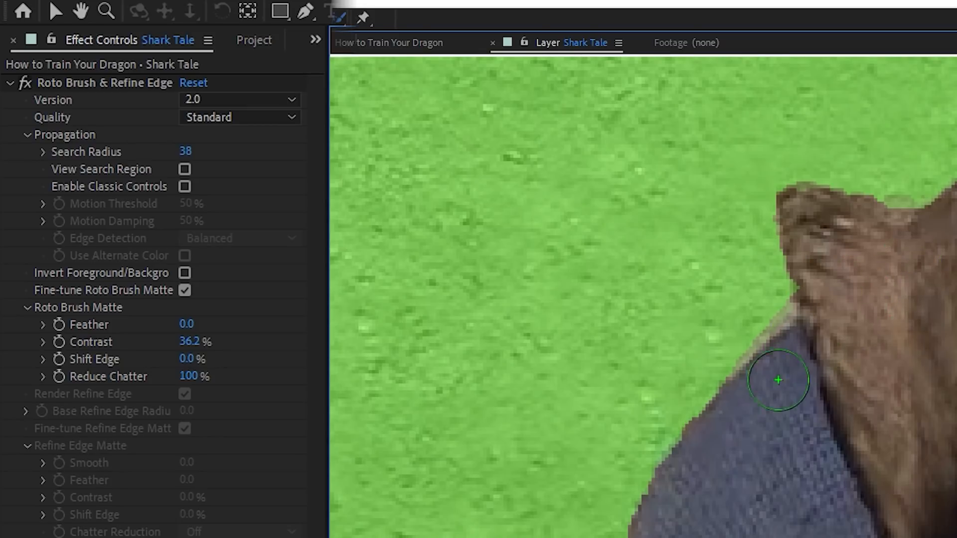
drag(778, 380, 840, 297)
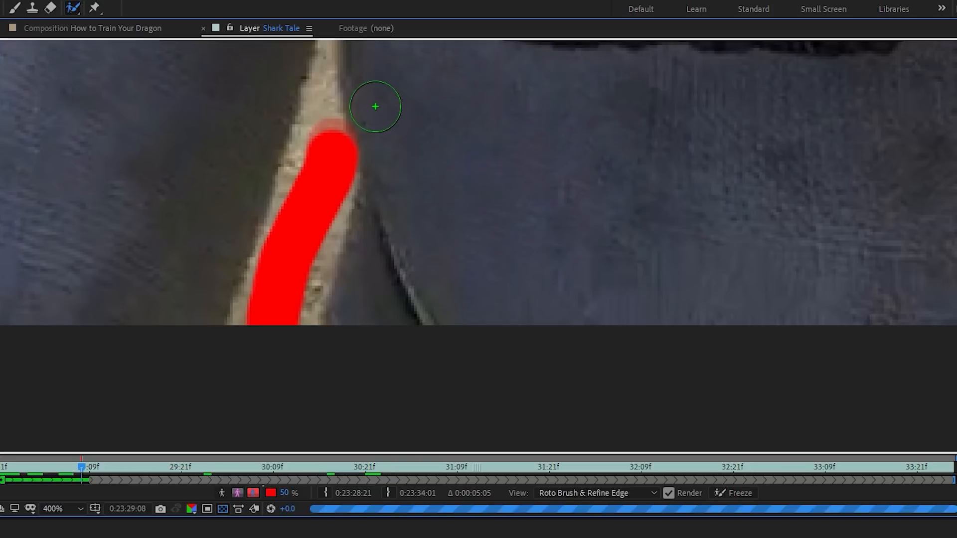
Alt-paint out background slivers and correct the matte around Shrek's hand
click(54, 509)
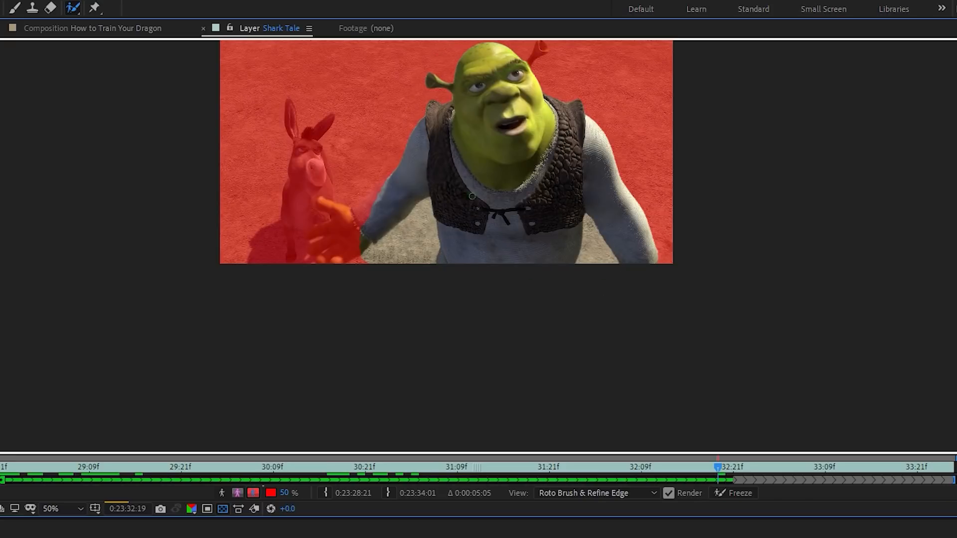
drag(716, 467, 603, 467)
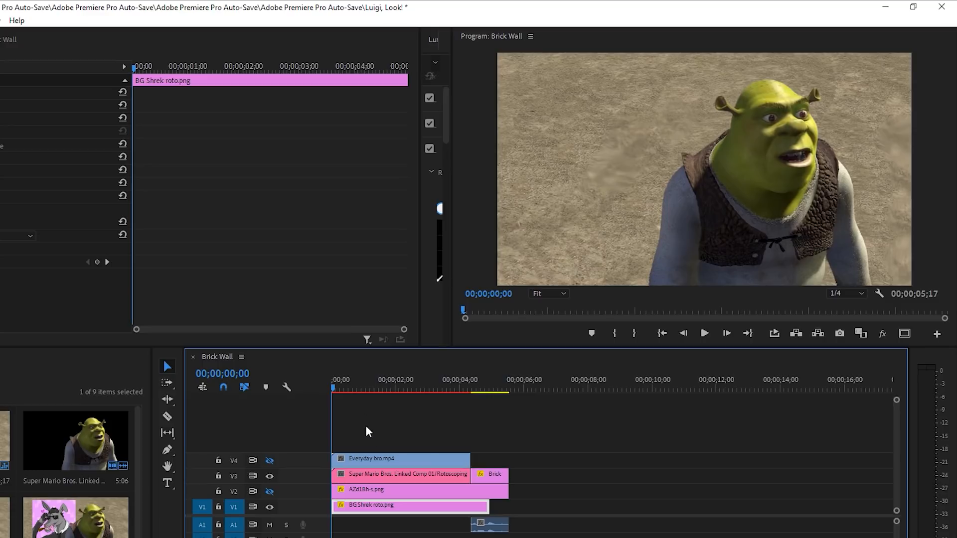
Put BG Shrek roto.png beneath the linked roto comp and toggle track output
click(427, 388)
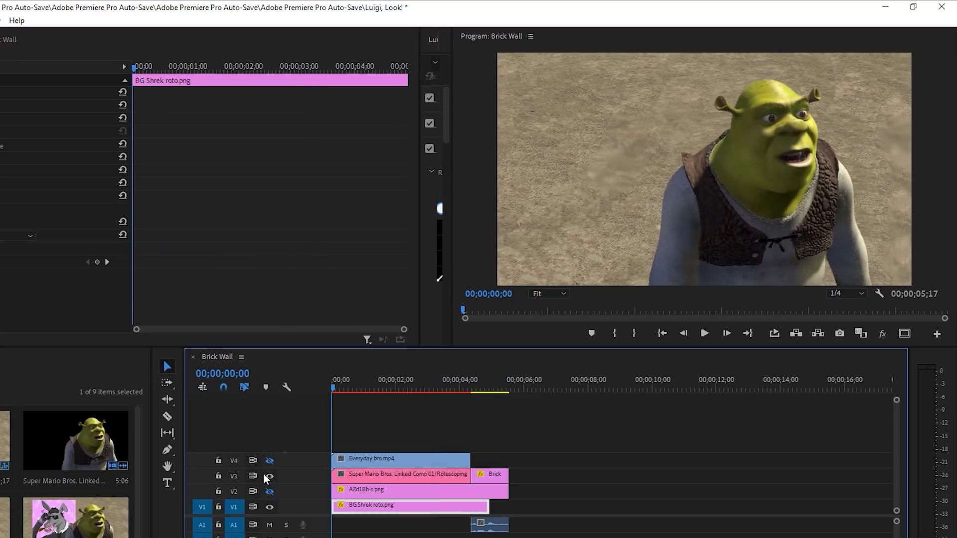
click(469, 389)
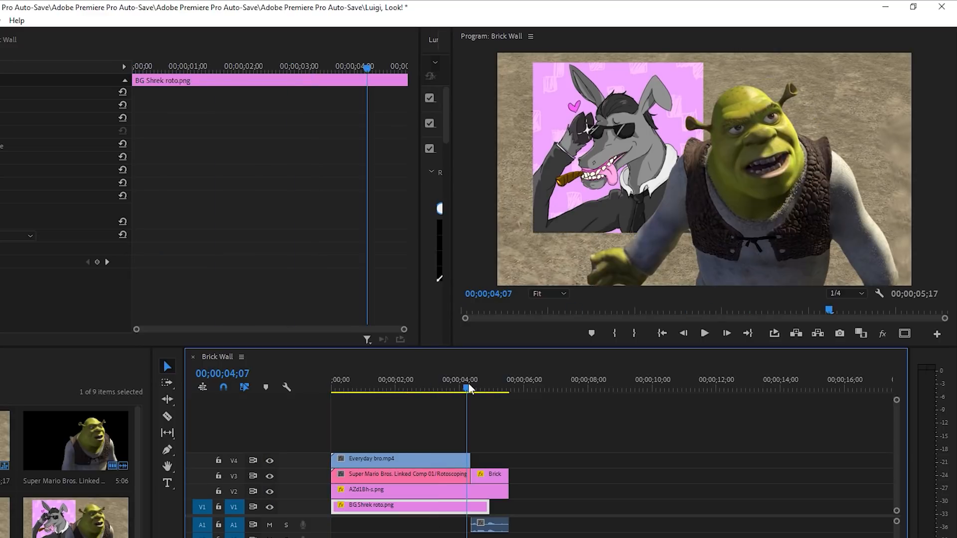